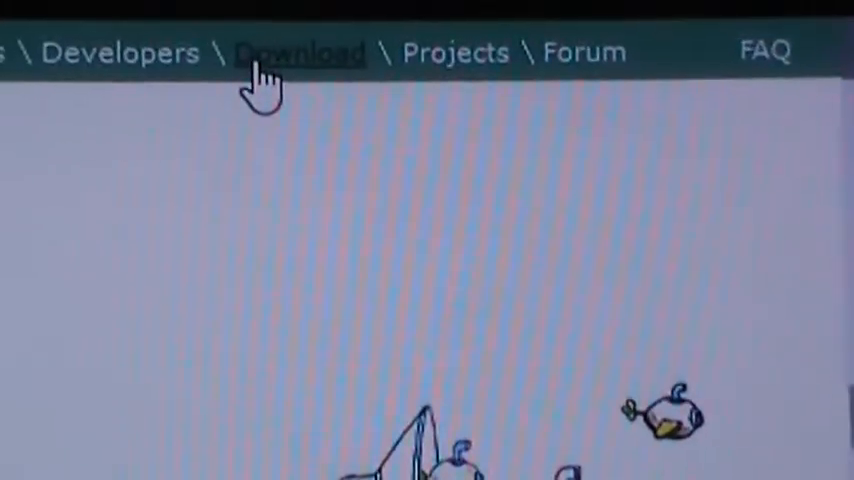
Go to the Fritzing software download page from the site's navigation bar
click(300, 52)
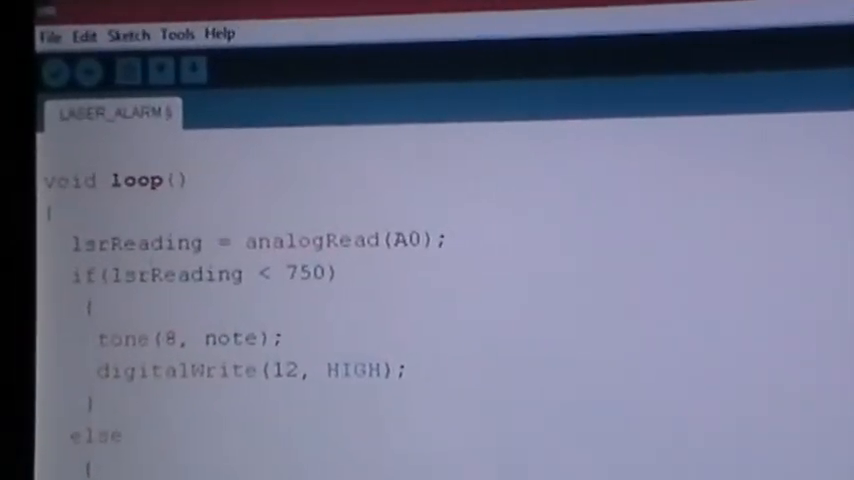
Scroll the LASER_ALARM sketch to show the loop reading A0 and sounding the tone
scroll(up, 3)
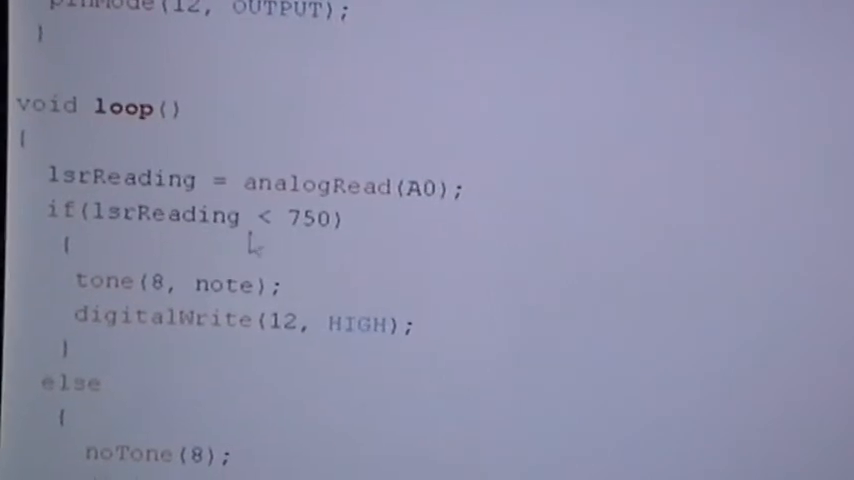
scroll(down, 3)
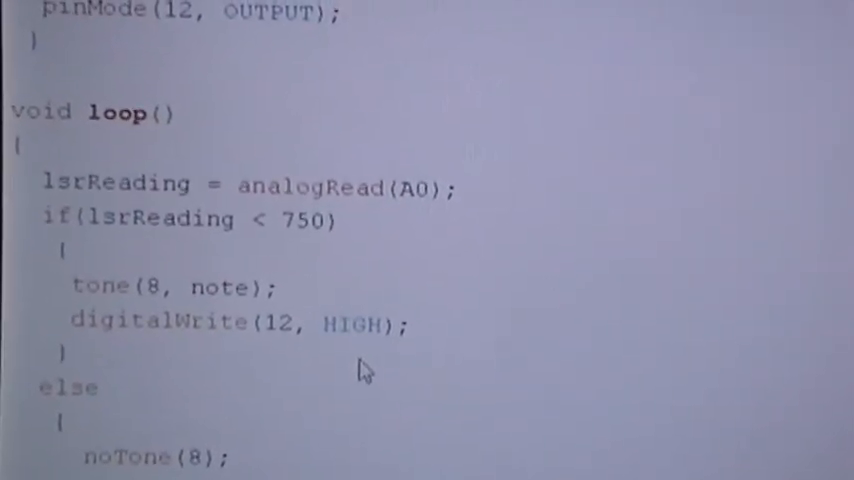
scroll(down, 3)
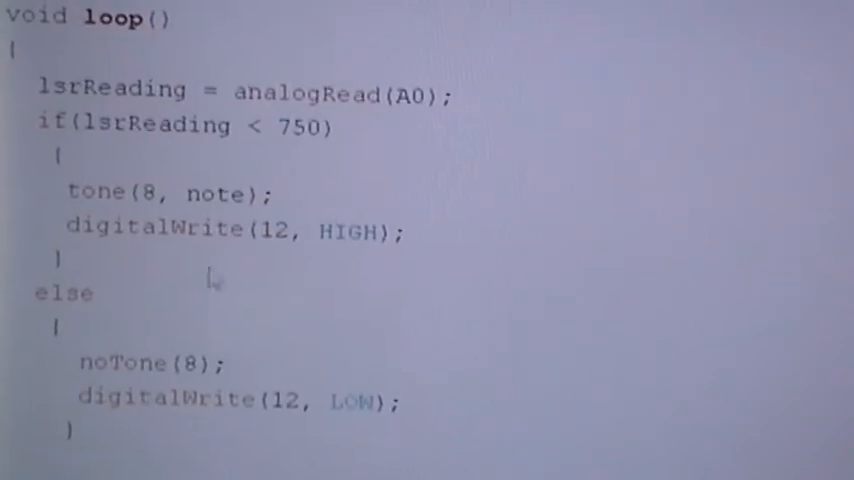
scroll(down, 3)
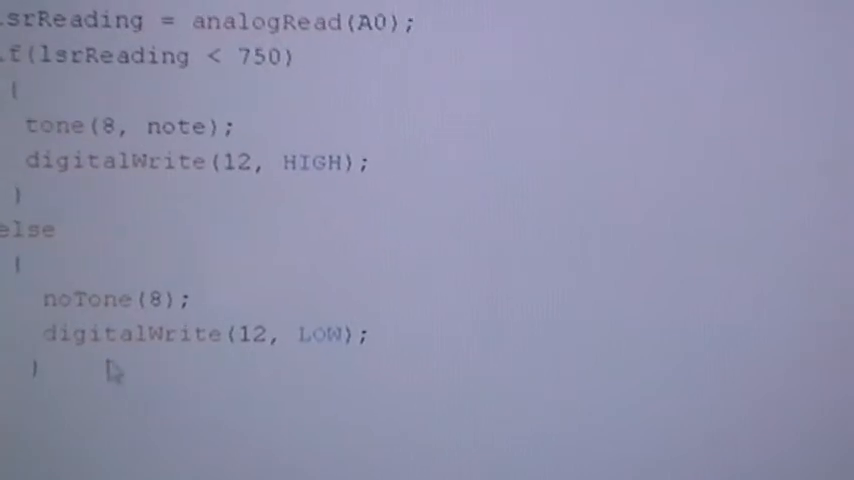
scroll(up, 3)
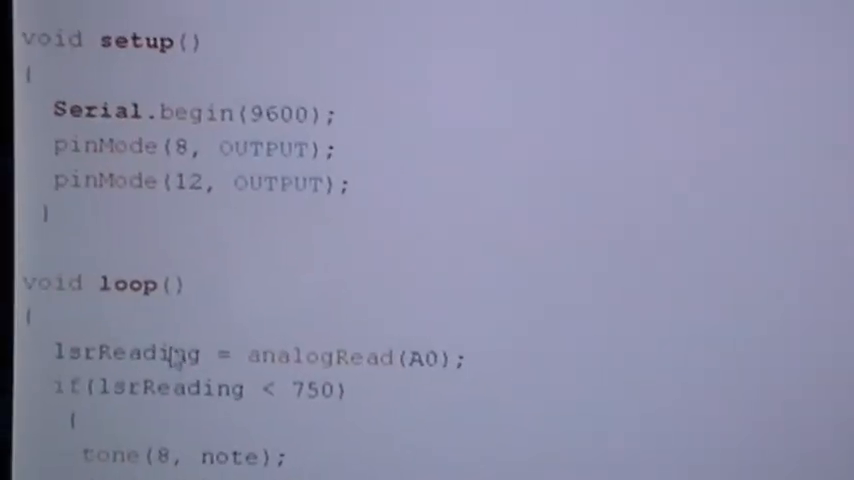